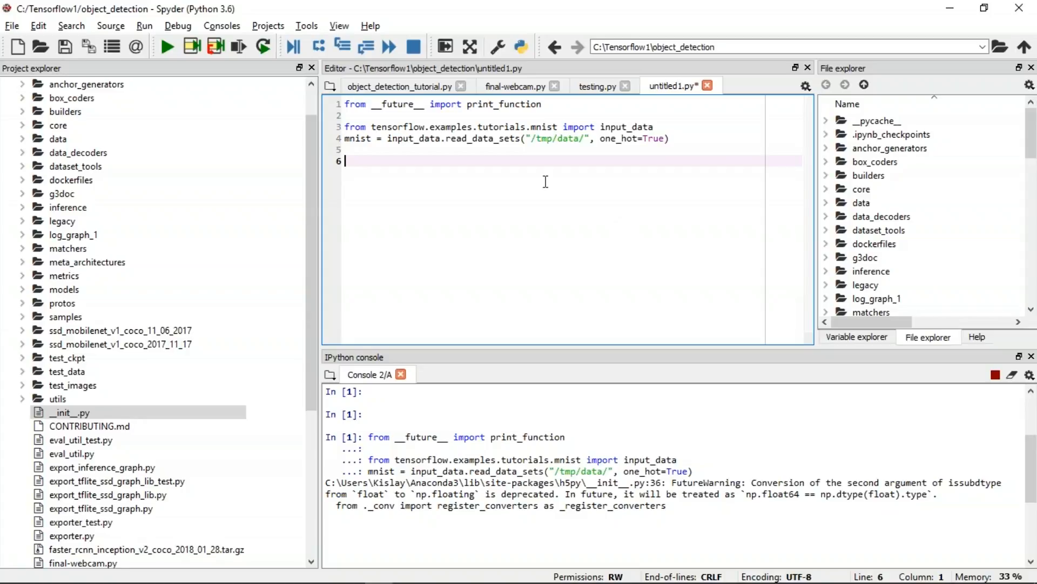
Add the 'import tensorflow as tf' and matplotlib.pyplot import lines and run them
{"action": "type", "text": "import tensorflow as tf"}
{"action": "type", "text": "import matplotlib.pyplot as  plt"}
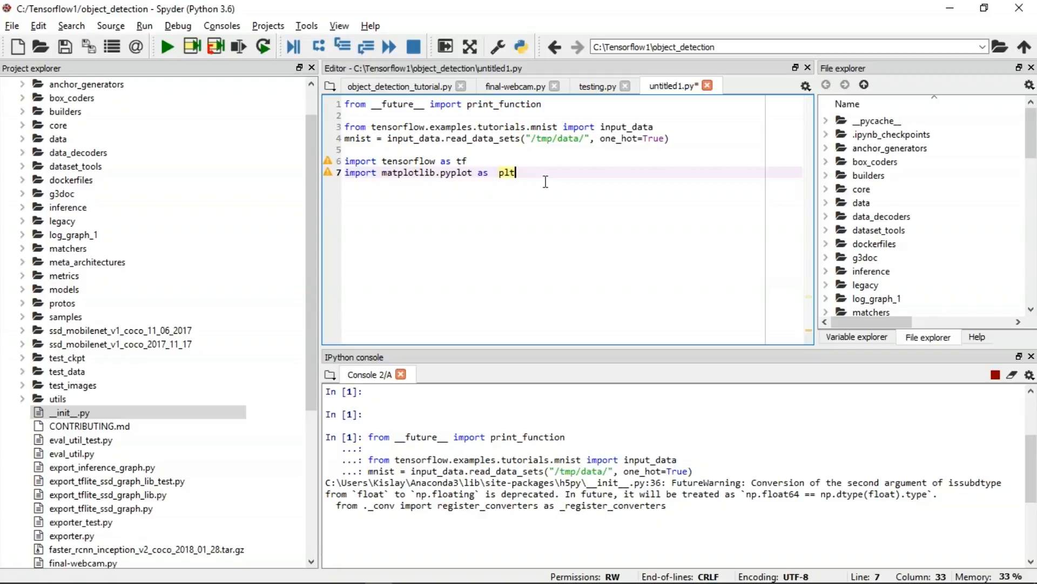
{"action": "mouse_move", "coordinate": [329, 163]}
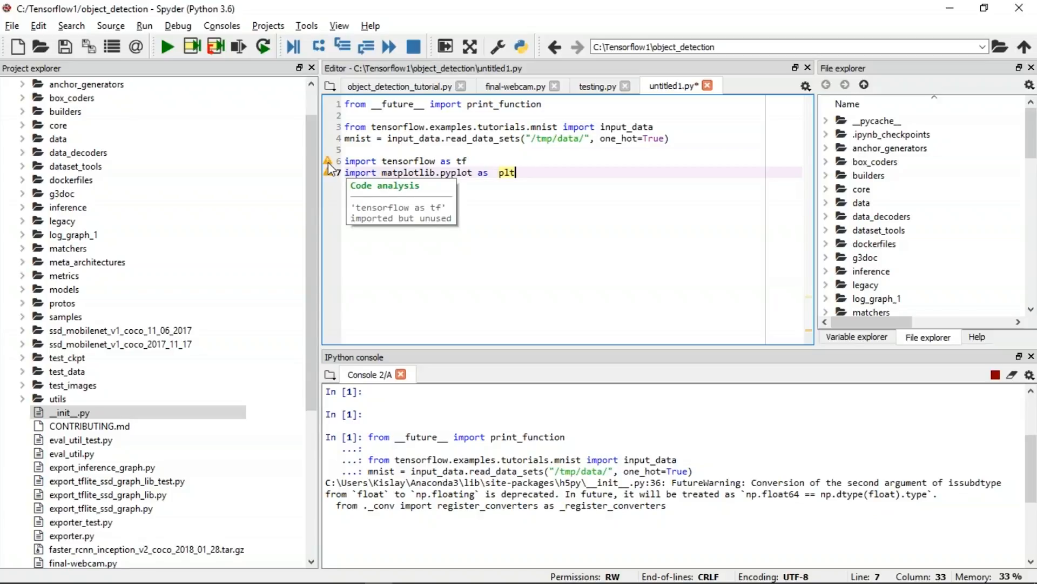
{"action": "mouse_move", "coordinate": [546, 171]}
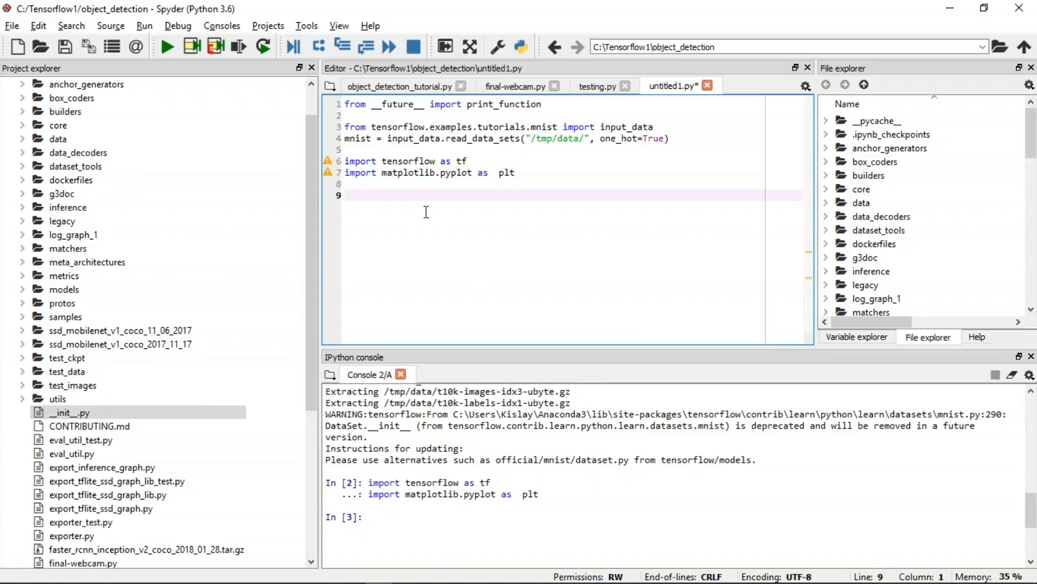
Define learning_rate = 0.001, training_epochs 15, batch_size 100 and display_step 1
{"action": "type", "text": "learning_rate = 0.001"}
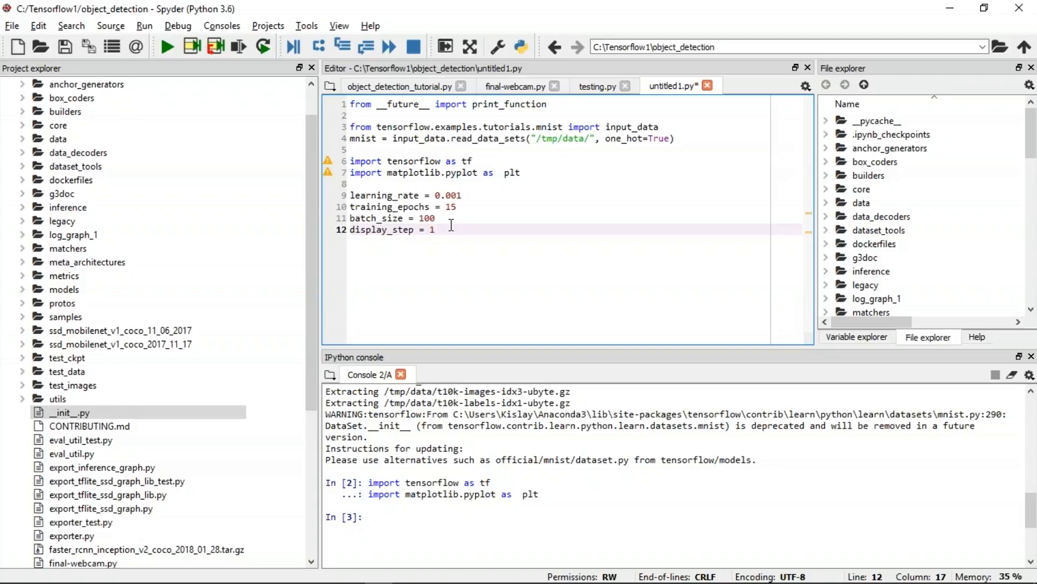
Define n_hidden_1 = 256, n_hidden_2 = 256, n_input = 784 and n_classes = 10
{"action": "type", "text": "n_hidden_1 = 256"}
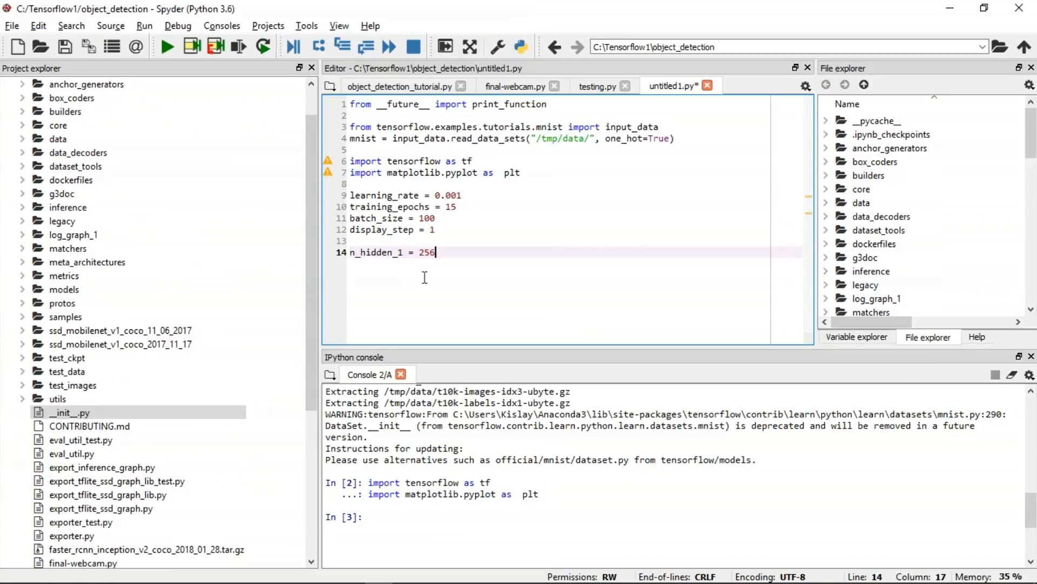
{"action": "mouse_move", "coordinate": [506, 250]}
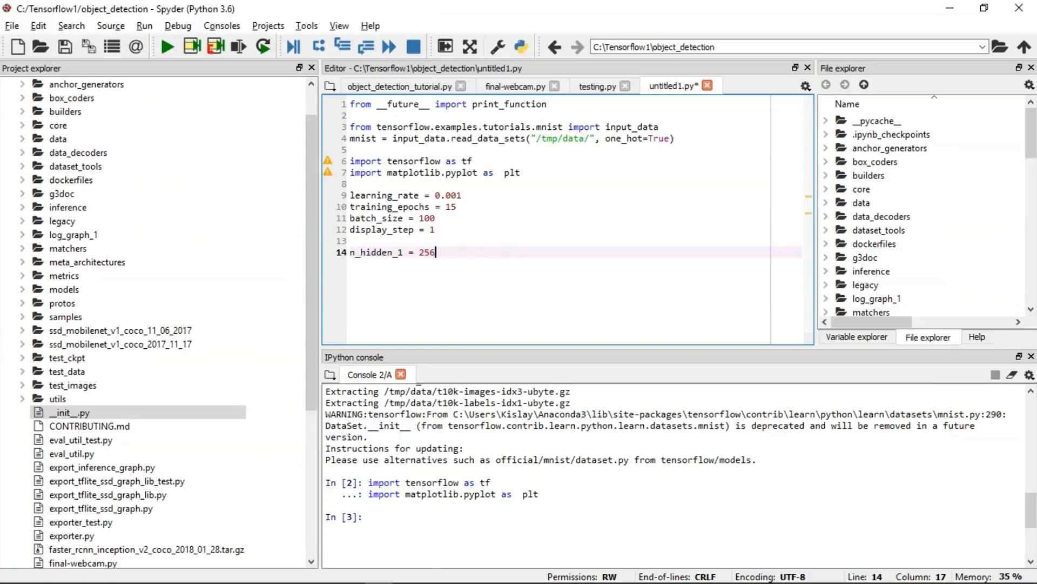
{"action": "key", "text": "enter"}
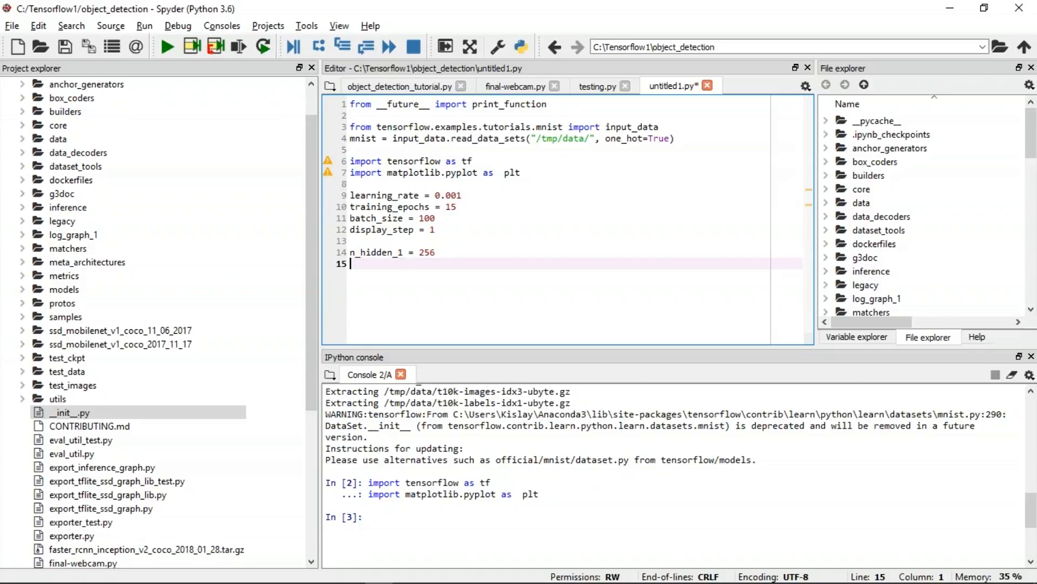
{"action": "type", "text": "n_hidden_2 = 256"}
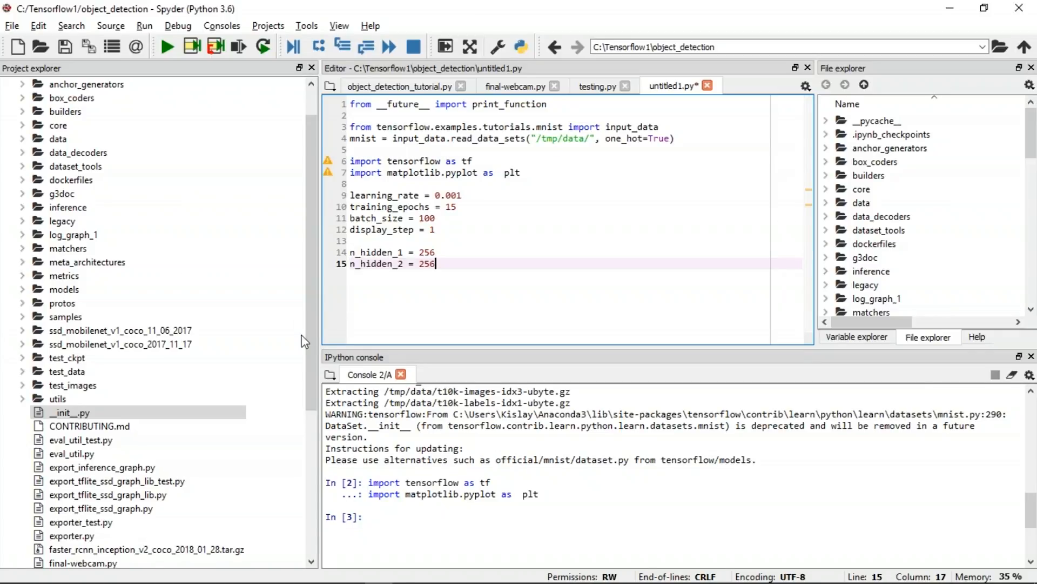
{"action": "key", "text": "enter"}
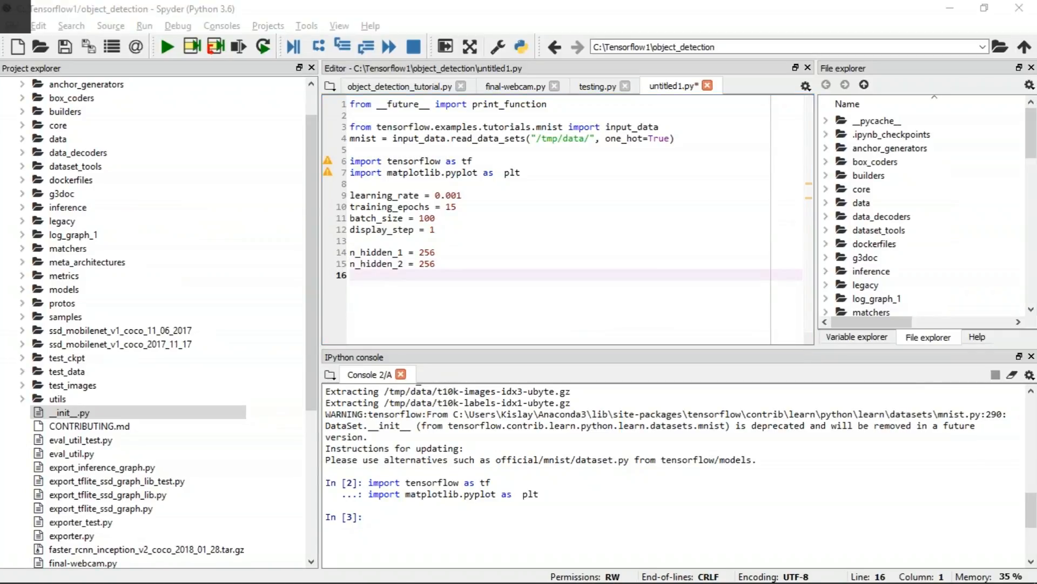
{"action": "type", "text": "n_input = 784"}
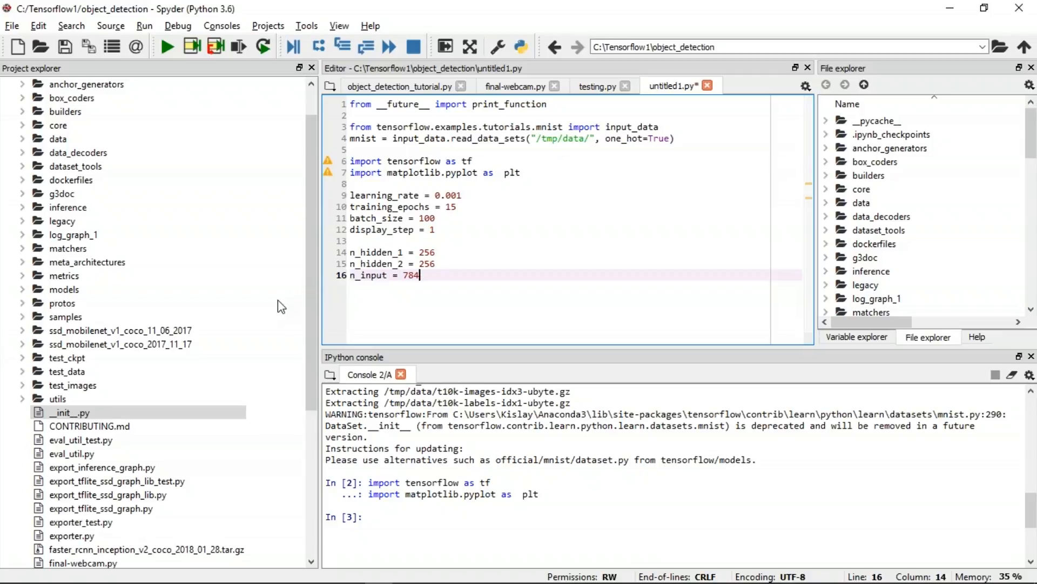
{"action": "type", "text": "n_classes = 10"}
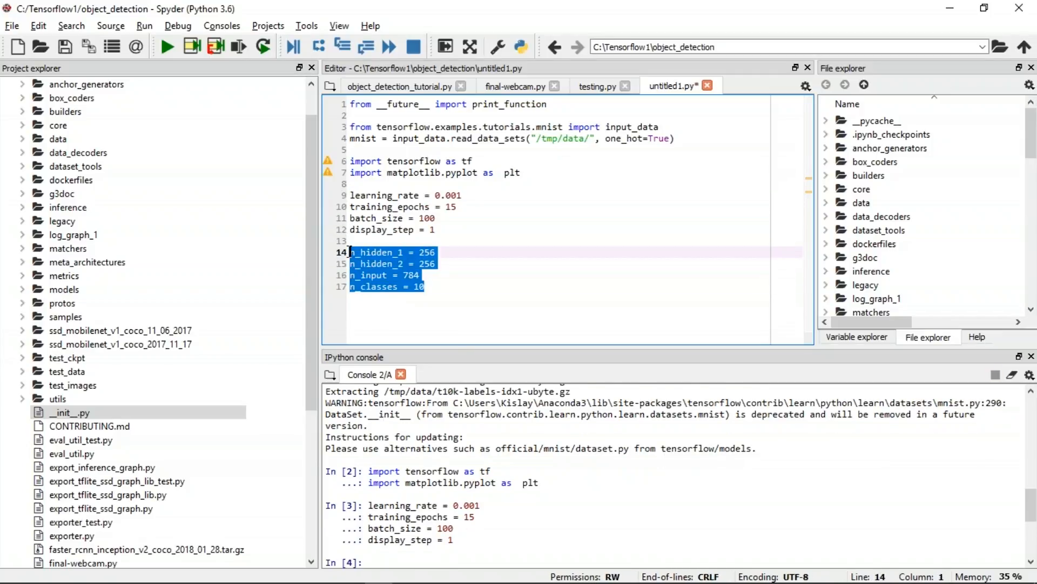
Run the size definitions and add the x float placeholder of shape [None, n_input]
{"action": "key", "text": "F9"}
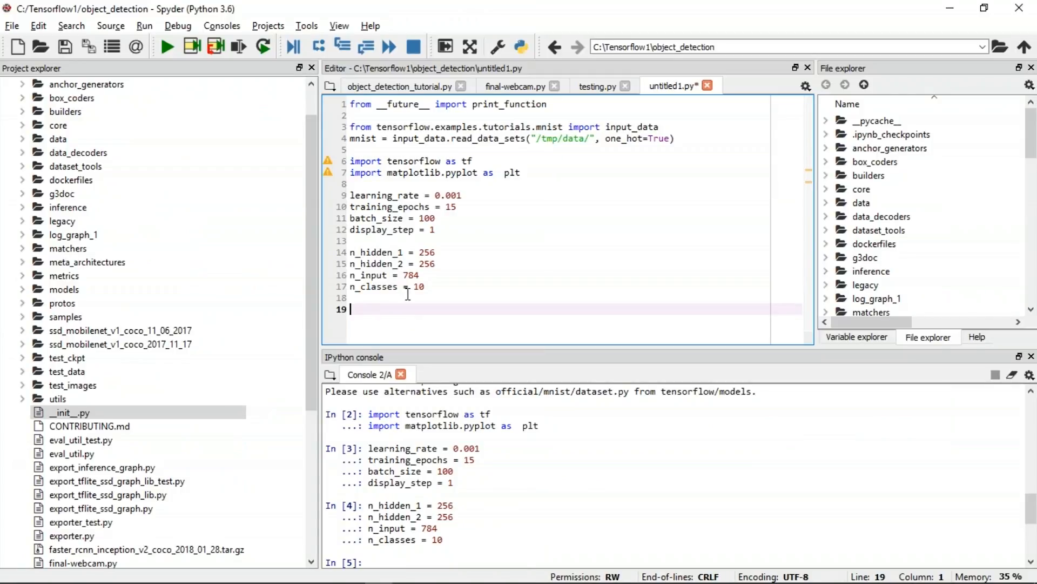
{"action": "mouse_move", "coordinate": [468, 318]}
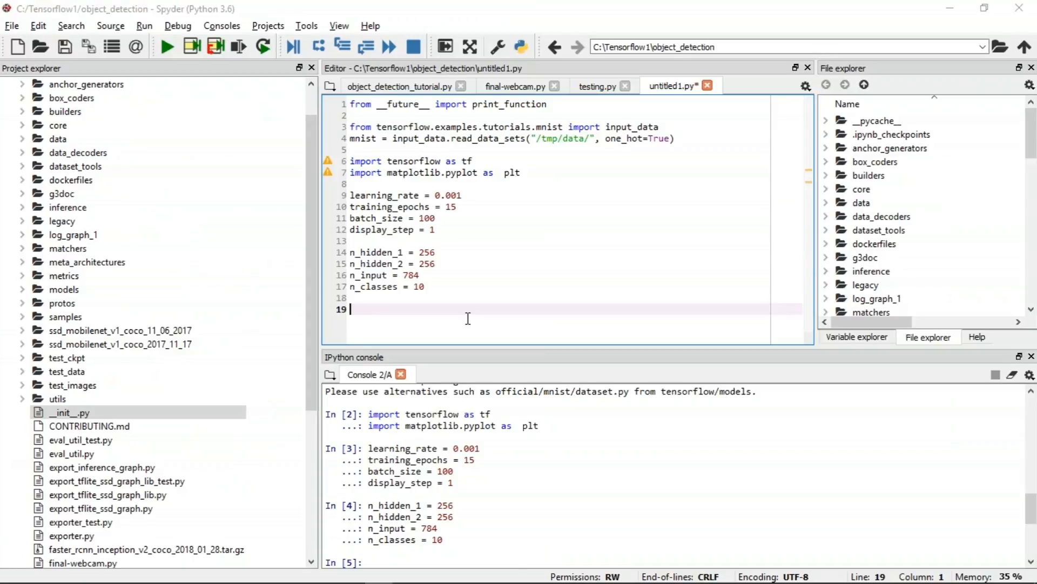
{"action": "type", "text": "x = tf.placeholder(\"float\", [None, n_input])"}
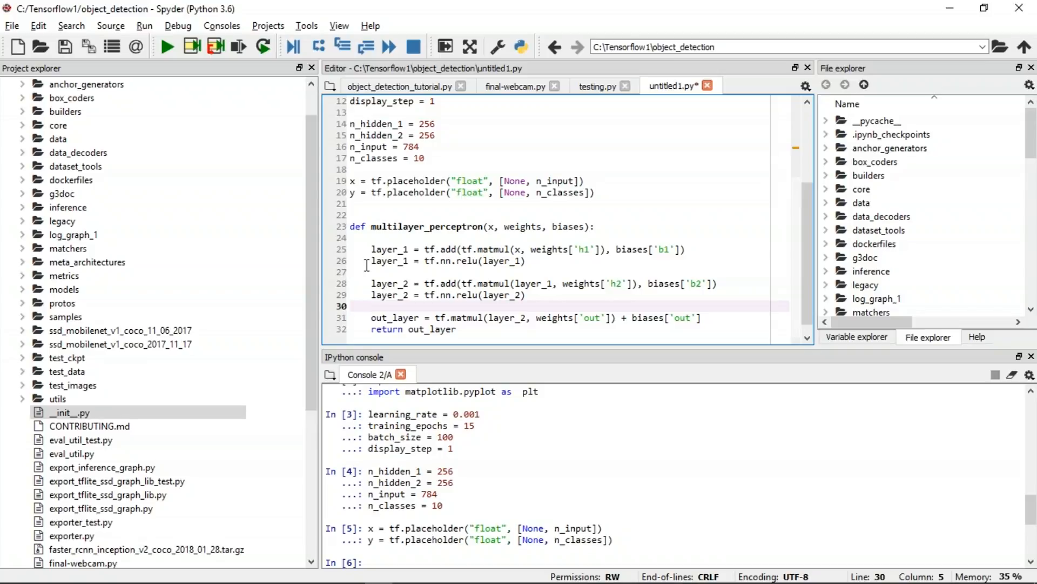
{"action": "mouse_move", "coordinate": [466, 260]}
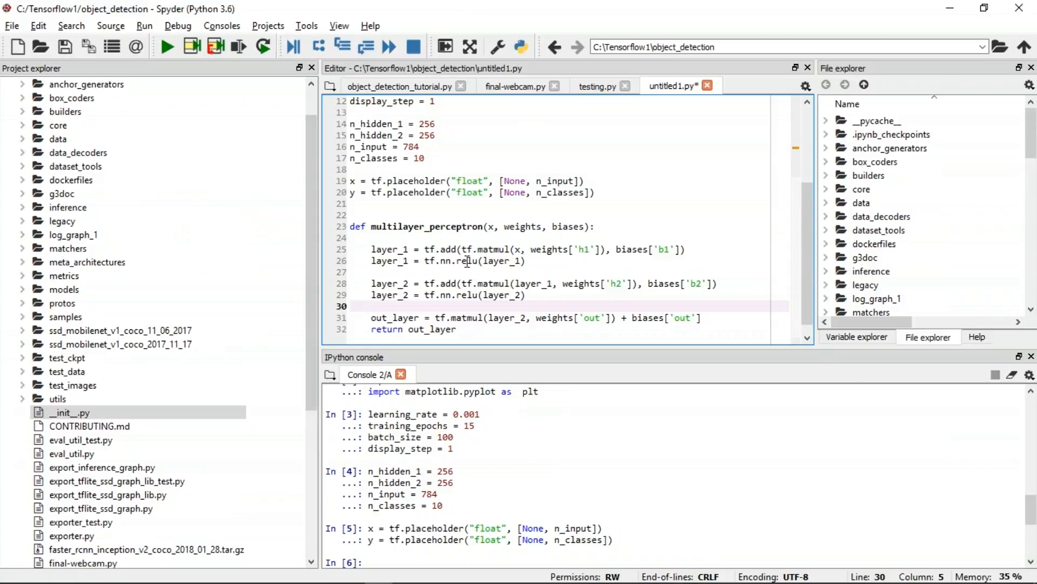
{"action": "left_click", "coordinate": [371, 305]}
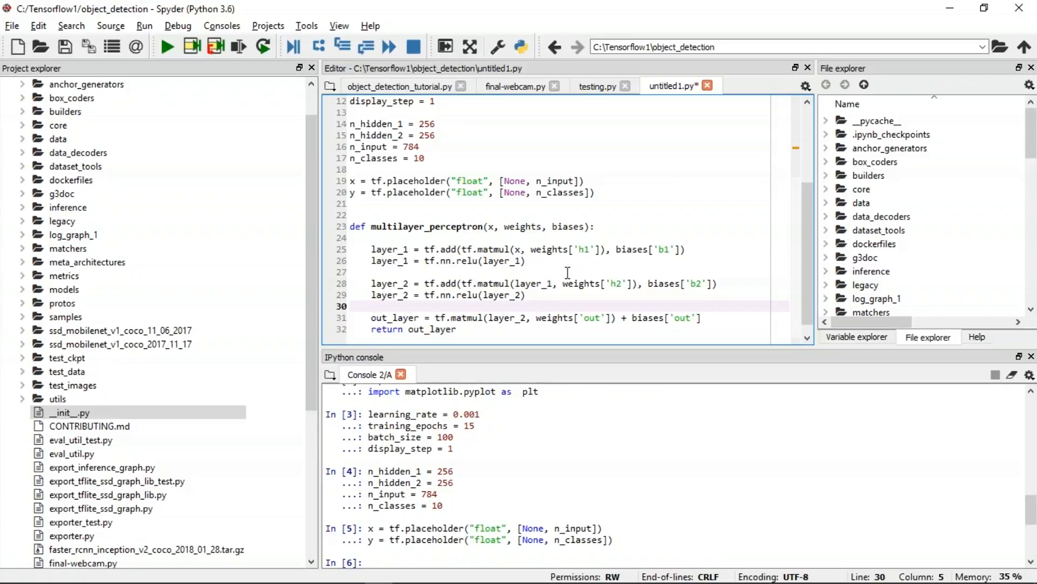
{"action": "left_click", "coordinate": [372, 306]}
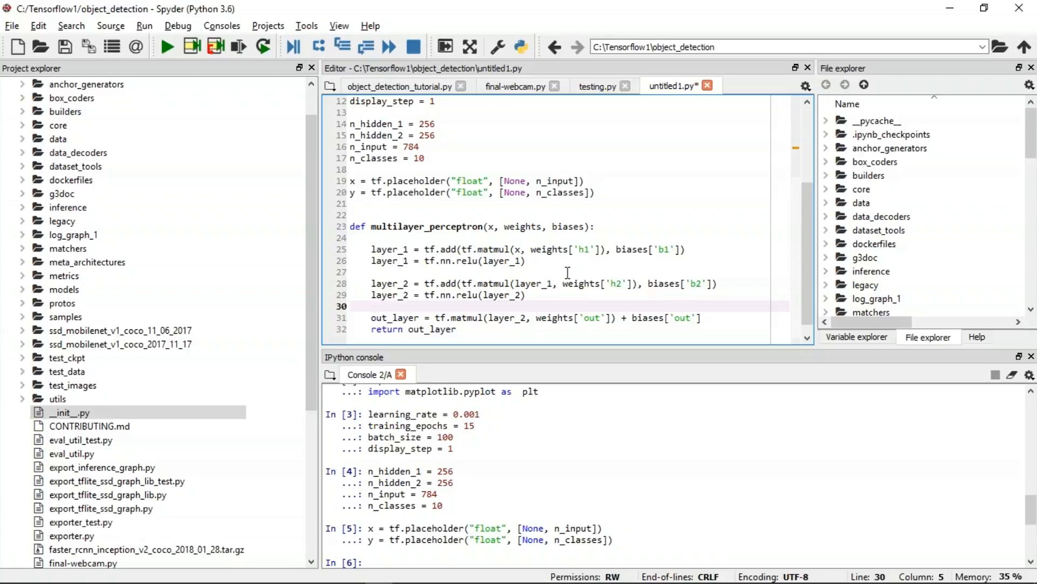
{"action": "left_click", "coordinate": [516, 326]}
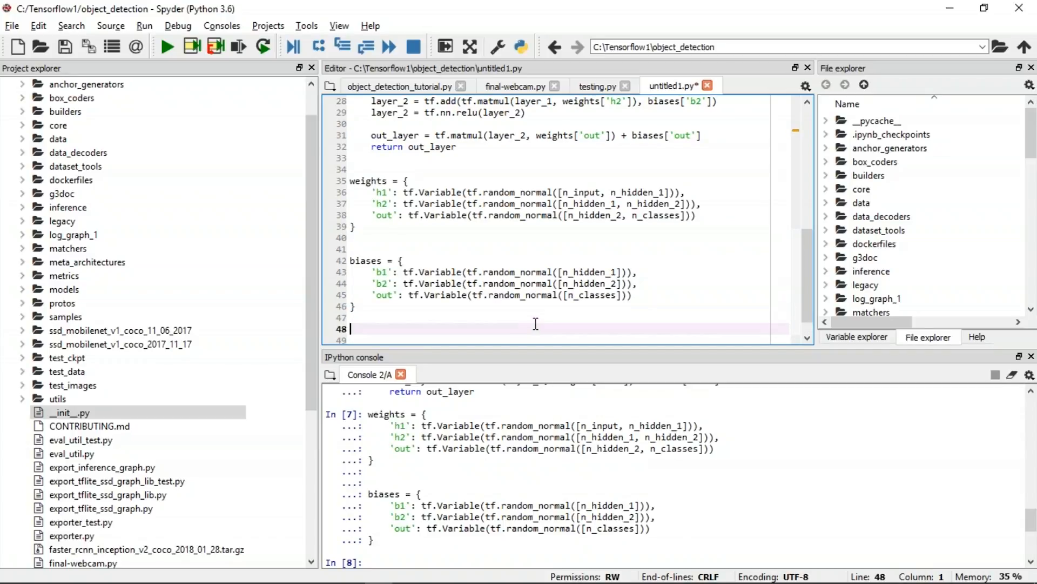
Build the prediction with pred = multilayer_perceptron(x, weights, biases)
{"action": "type", "text": "pred = multilayer_perceptron(x, weights, biases)"}
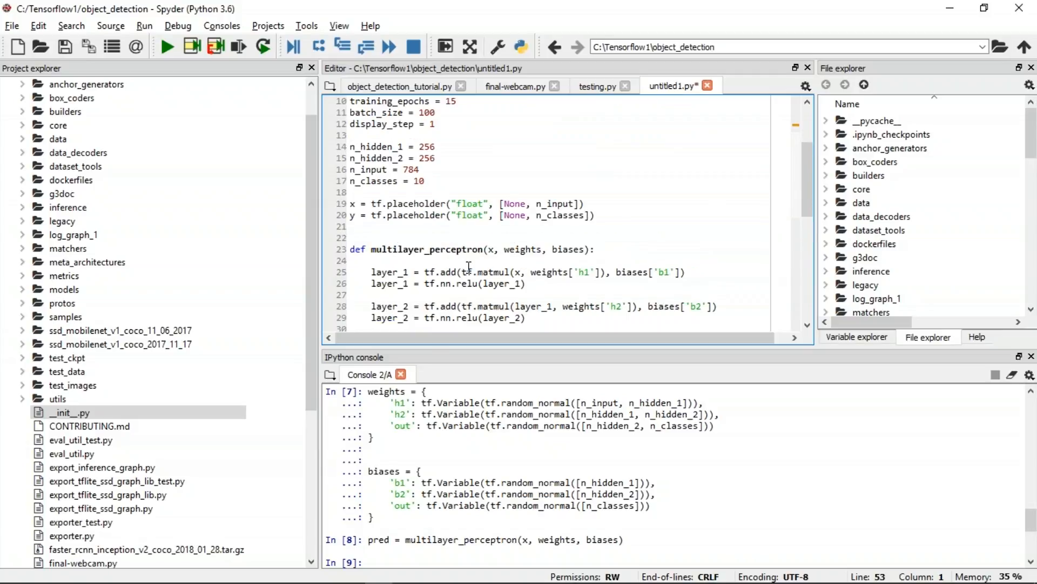
{"action": "mouse_move", "coordinate": [559, 268]}
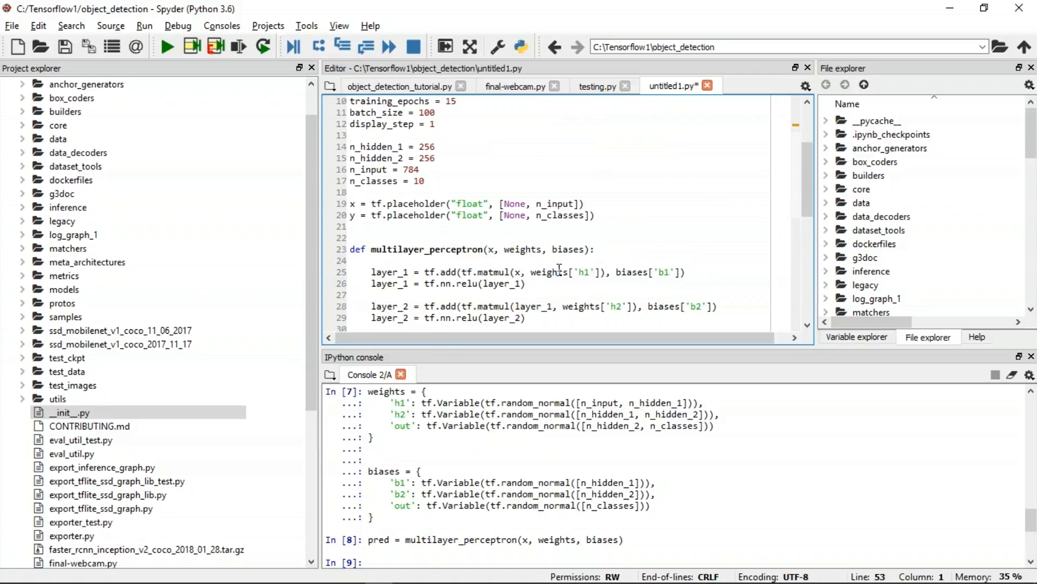
Select the cost and Adam optimizer lines to run them in the console
{"action": "scroll", "scroll_direction": "down", "scroll_amount": 3}
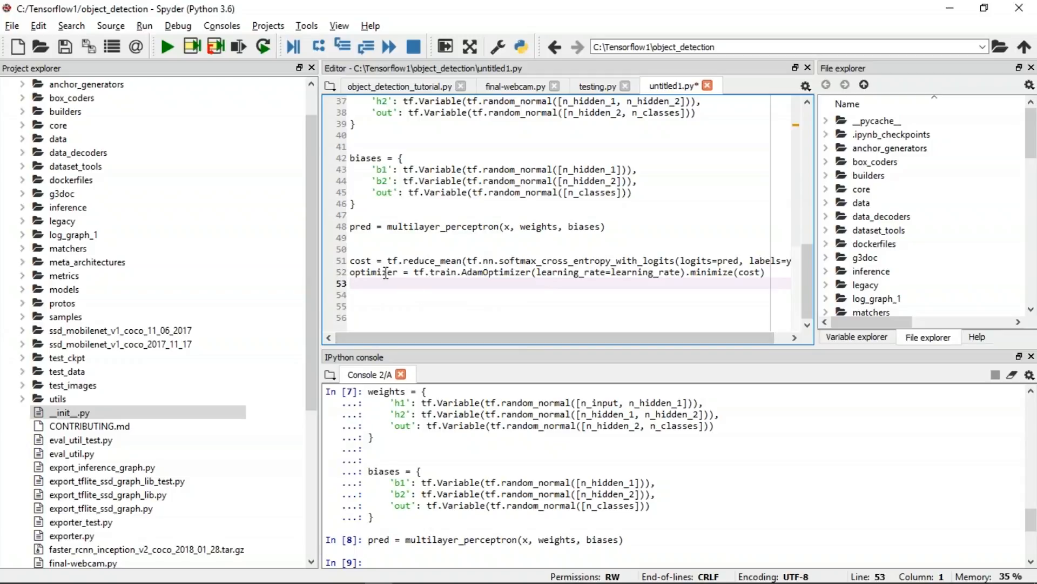
{"action": "left_click", "coordinate": [357, 283]}
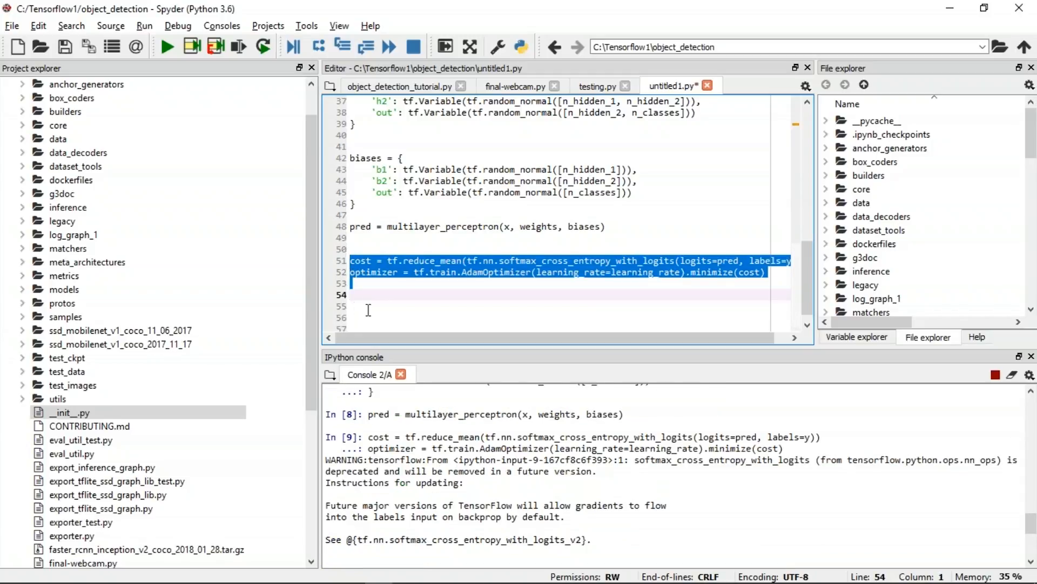
Write init = tf.global_variables_initializer() with the empty history lists
{"action": "type", "text": "init = tf.global_variables_initializer()"}
{"action": "type", "text": "sess.run(init)"}
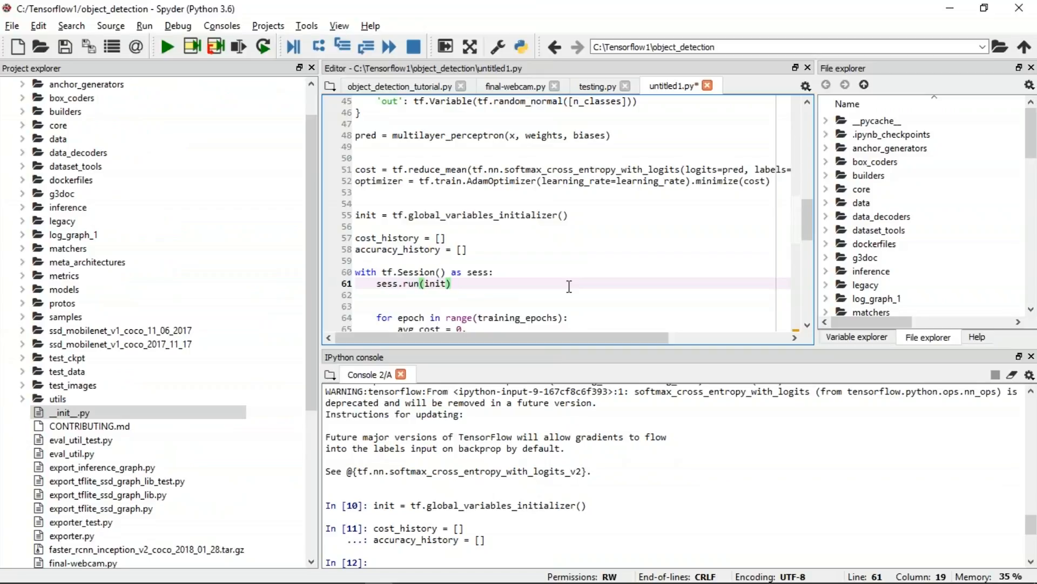
{"action": "mouse_move", "coordinate": [529, 303]}
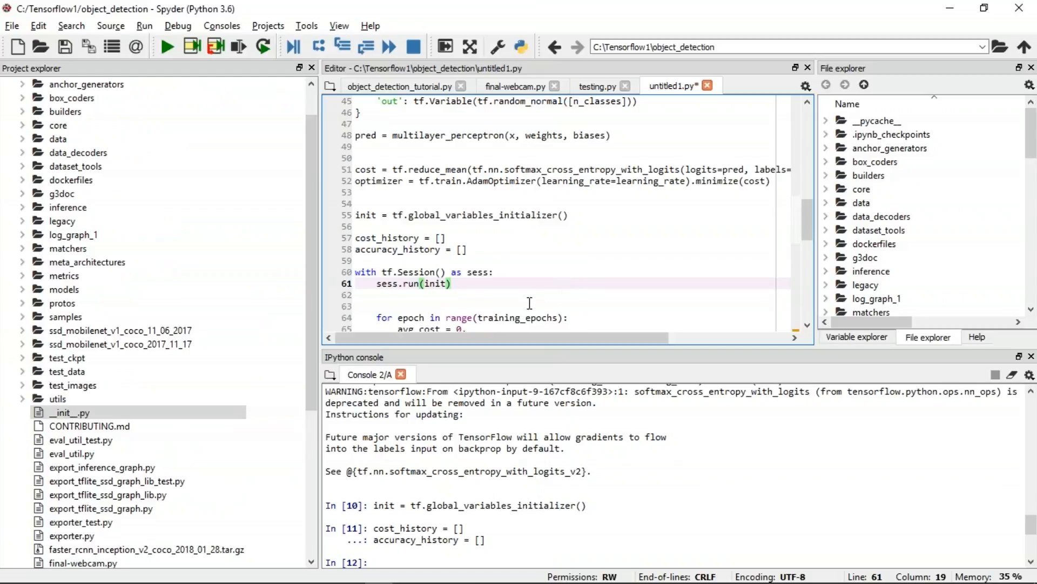
{"action": "scroll", "scroll_direction": "down", "scroll_amount": 3}
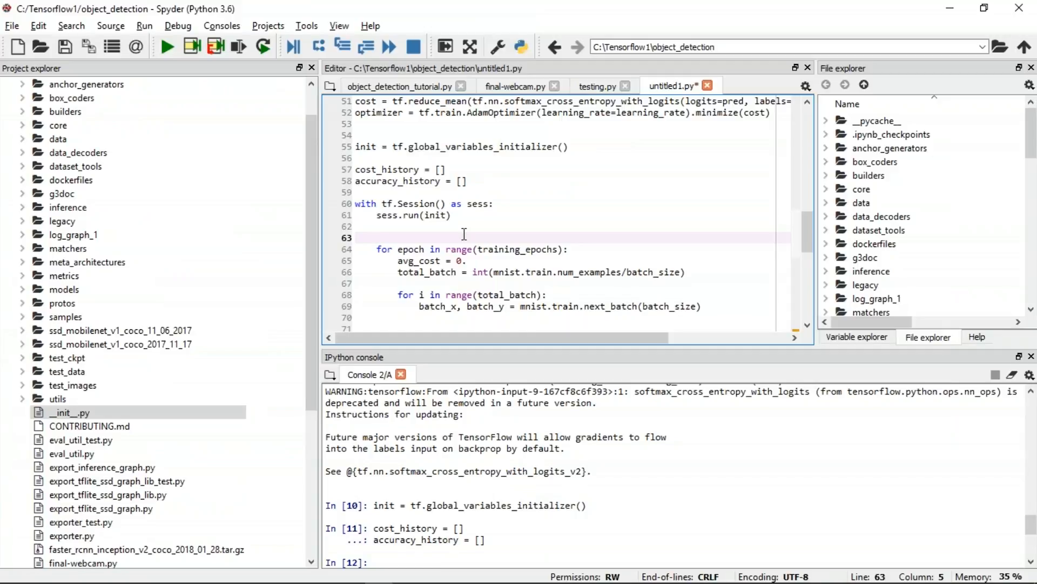
{"action": "scroll", "scroll_direction": "down", "scroll_amount": 3}
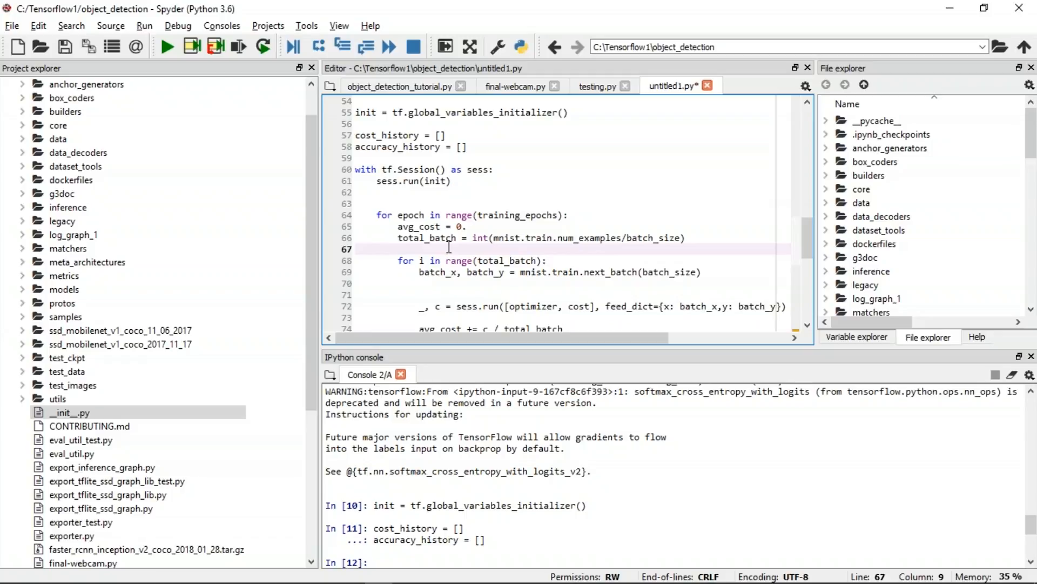
{"action": "left_click", "coordinate": [398, 248]}
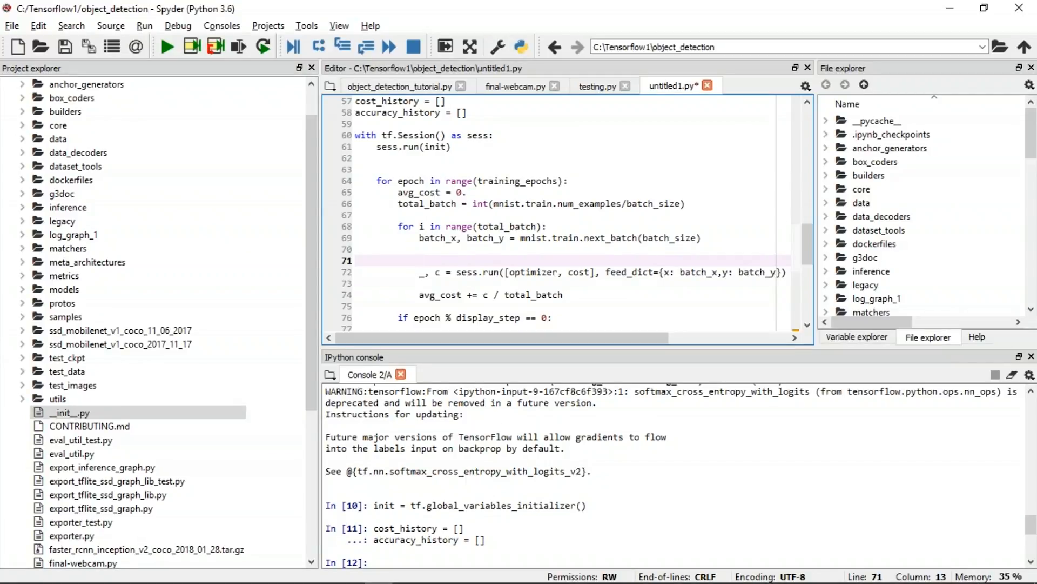
{"action": "left_click", "coordinate": [420, 259]}
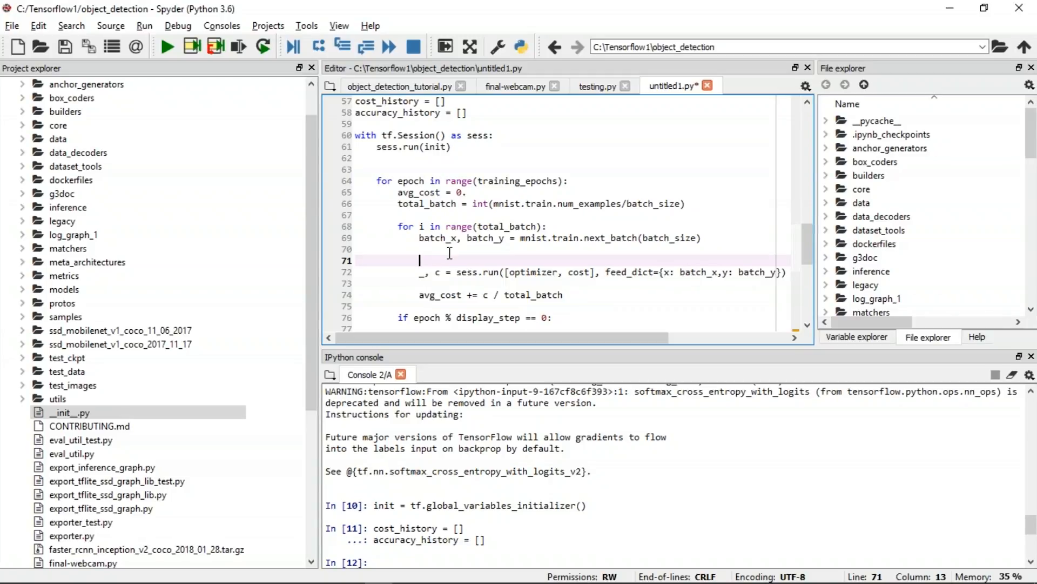
{"action": "mouse_move", "coordinate": [543, 305]}
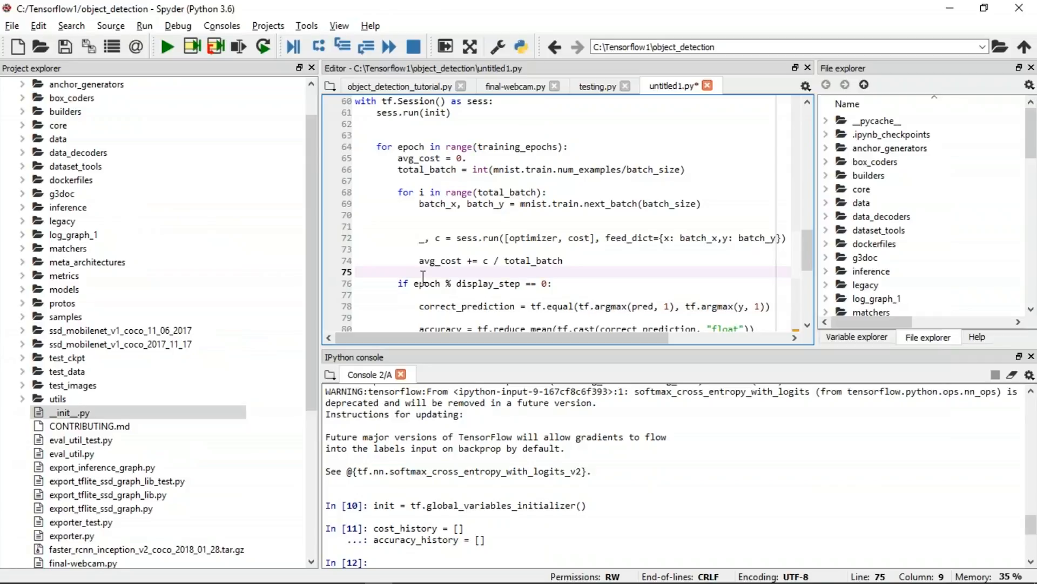
{"action": "scroll", "scroll_direction": "up", "scroll_amount": 3}
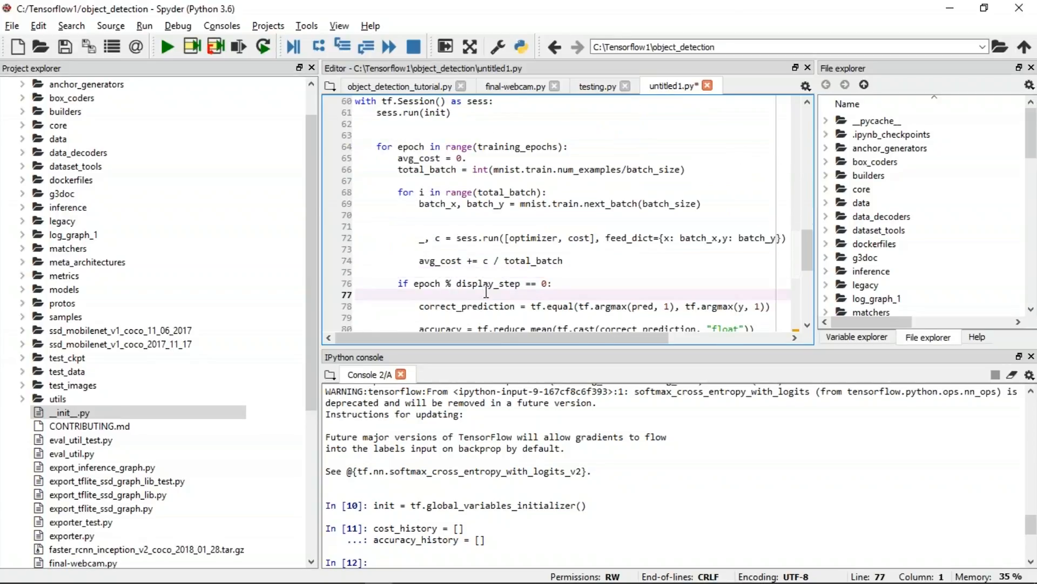
{"action": "left_click", "coordinate": [355, 294]}
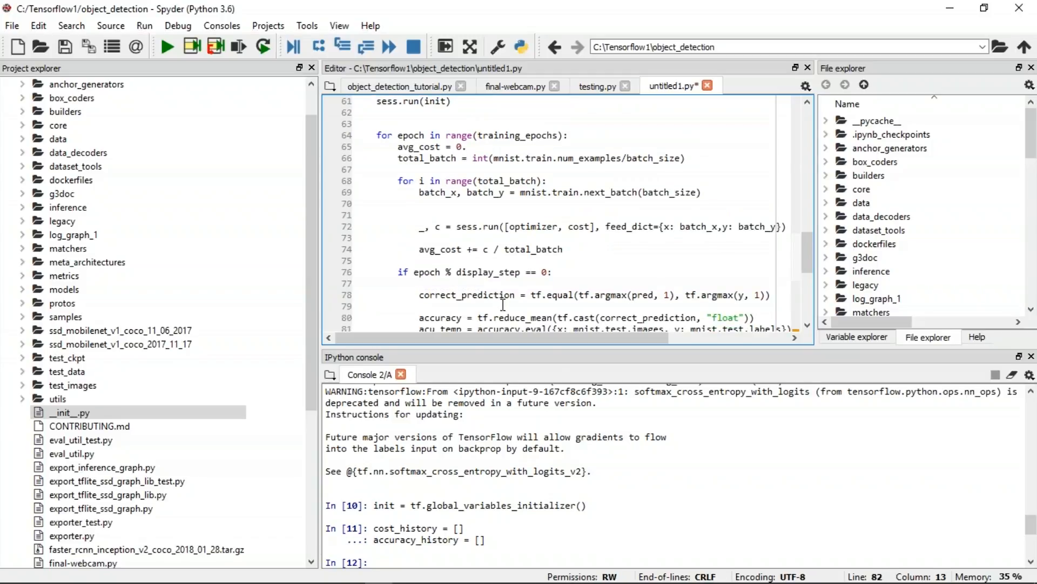
{"action": "mouse_move", "coordinate": [506, 294]}
{"action": "type", "text": "accuracy_history.append(acu_temp)"}
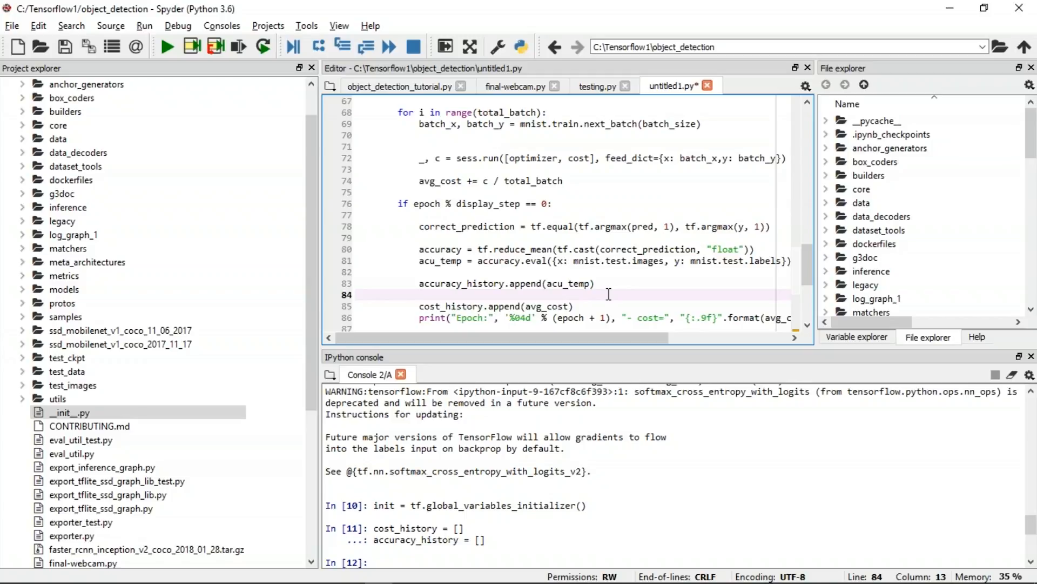
{"action": "scroll", "scroll_direction": "down", "scroll_amount": 3}
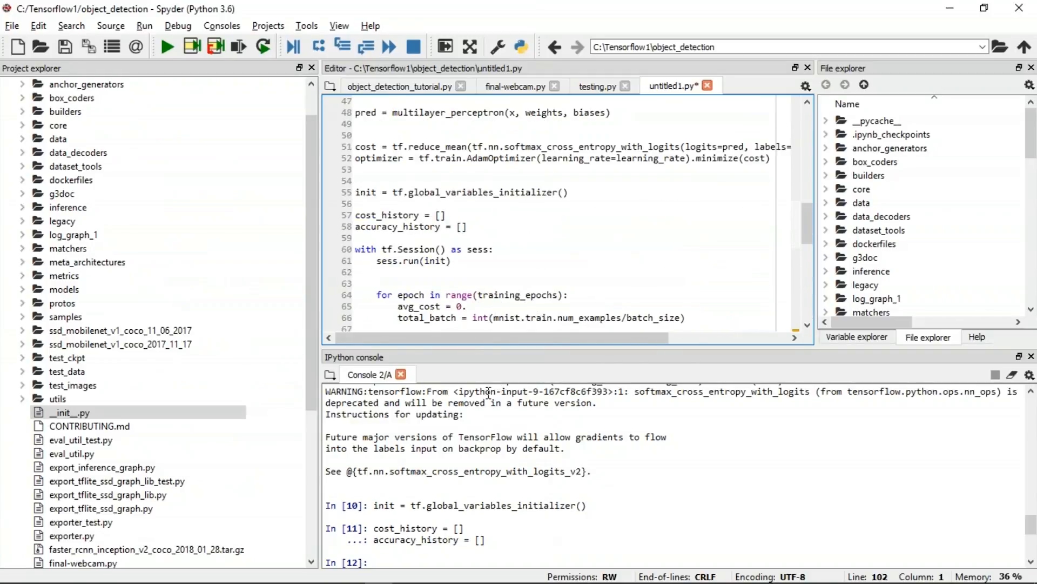
Scroll to the tf.Session training block to run the 15-epoch training
{"action": "scroll", "scroll_direction": "down", "scroll_amount": 3}
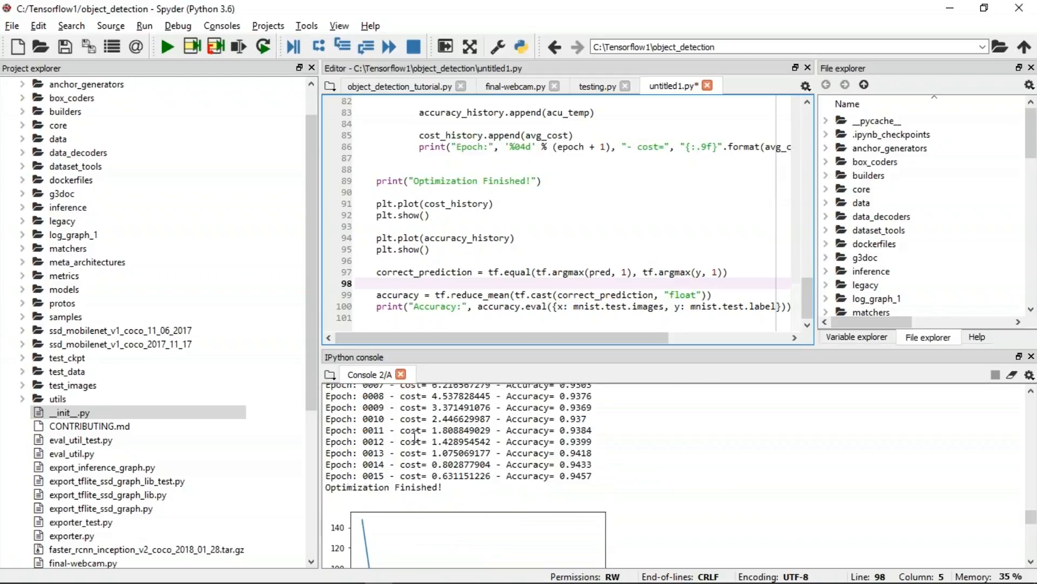
{"action": "scroll", "scroll_direction": "up", "scroll_amount": 3}
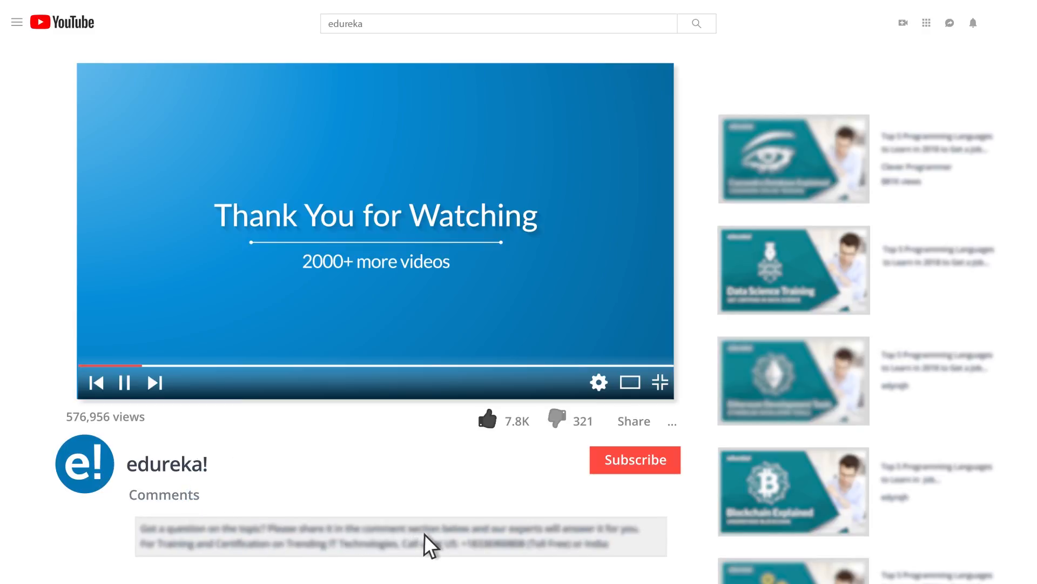
{"action": "scroll", "scroll_direction": "down", "scroll_amount": 3}
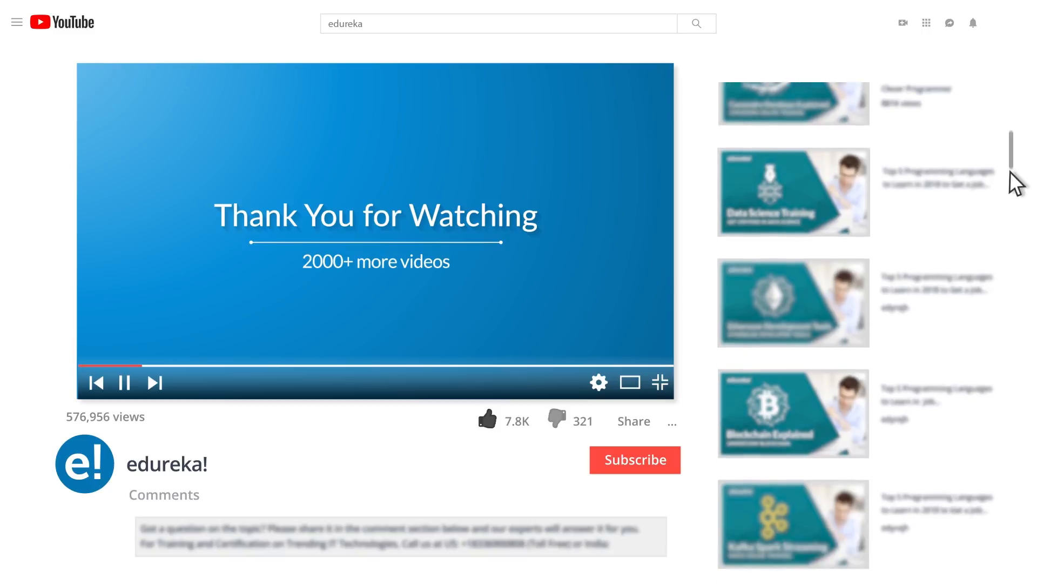
{"action": "scroll", "scroll_direction": "down", "scroll_amount": 3}
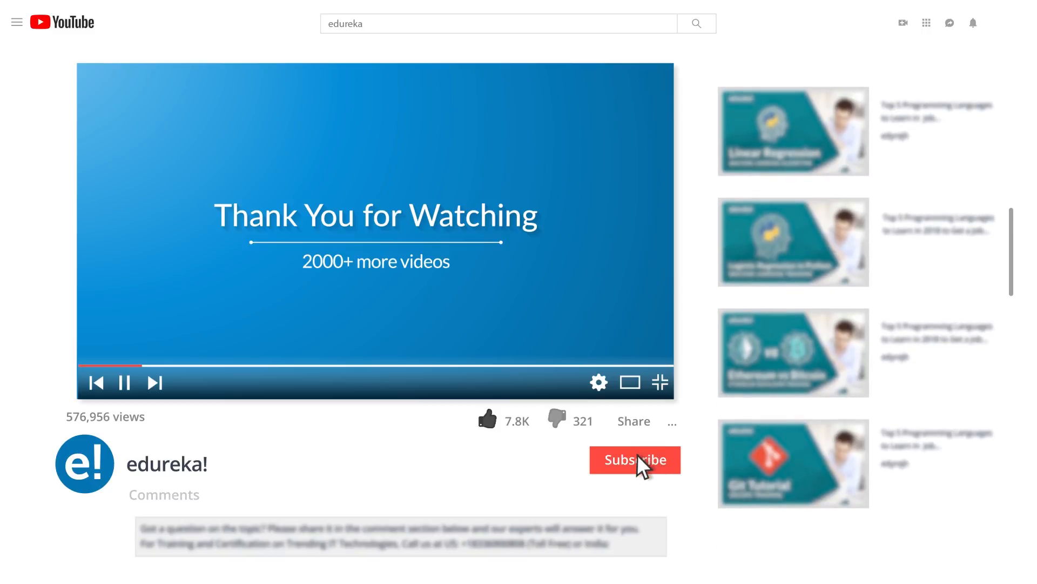